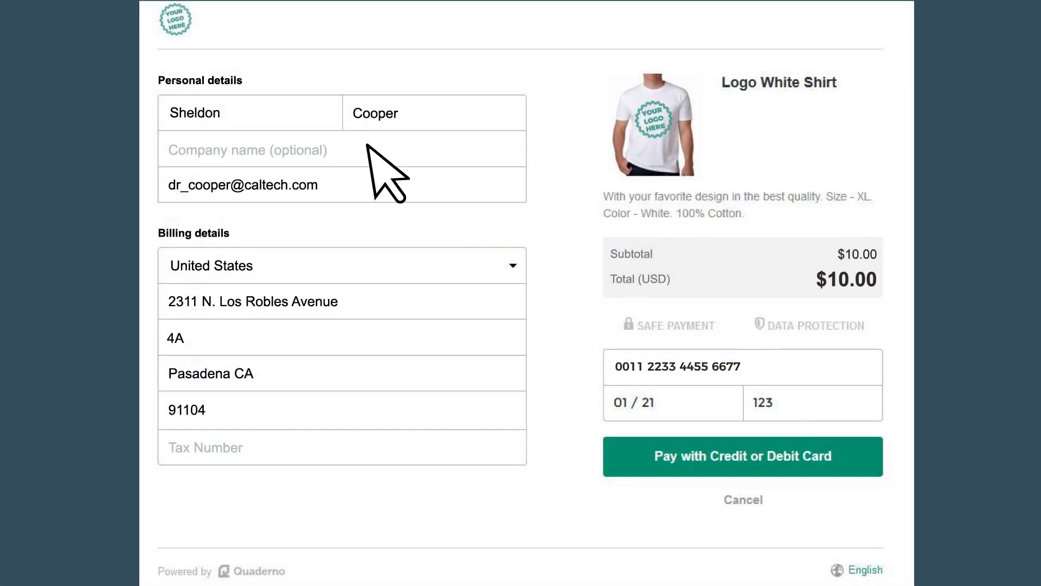
{"action": "mouse_move", "coordinate": [505, 360]}
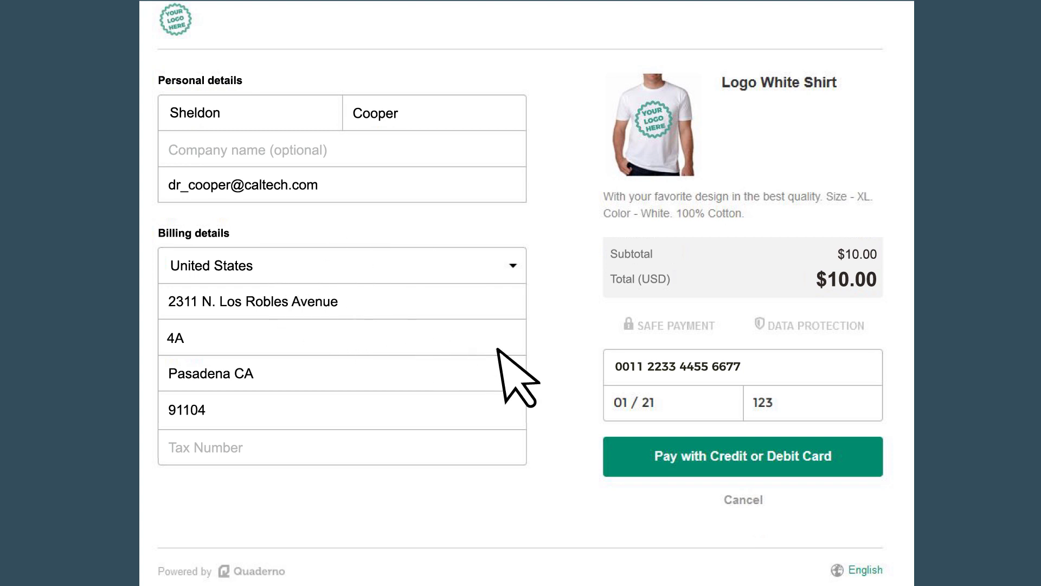
{"action": "mouse_move", "coordinate": [785, 449]}
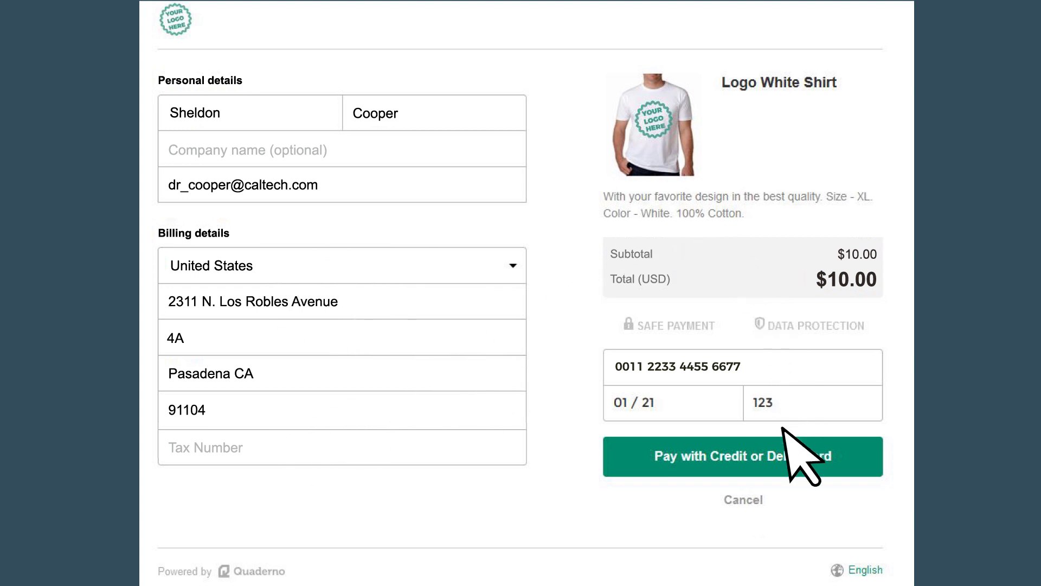
- Pay for the $10.00 Logo White Shirt with the entered customer, billing and card details
{"action": "left_click", "coordinate": [743, 457]}
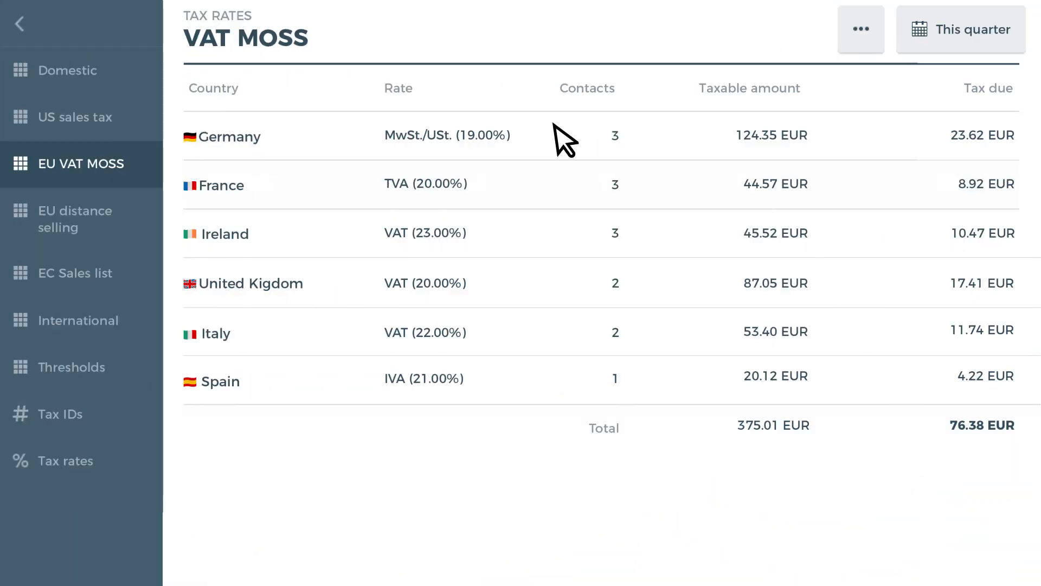
{"action": "mouse_move", "coordinate": [517, 386]}
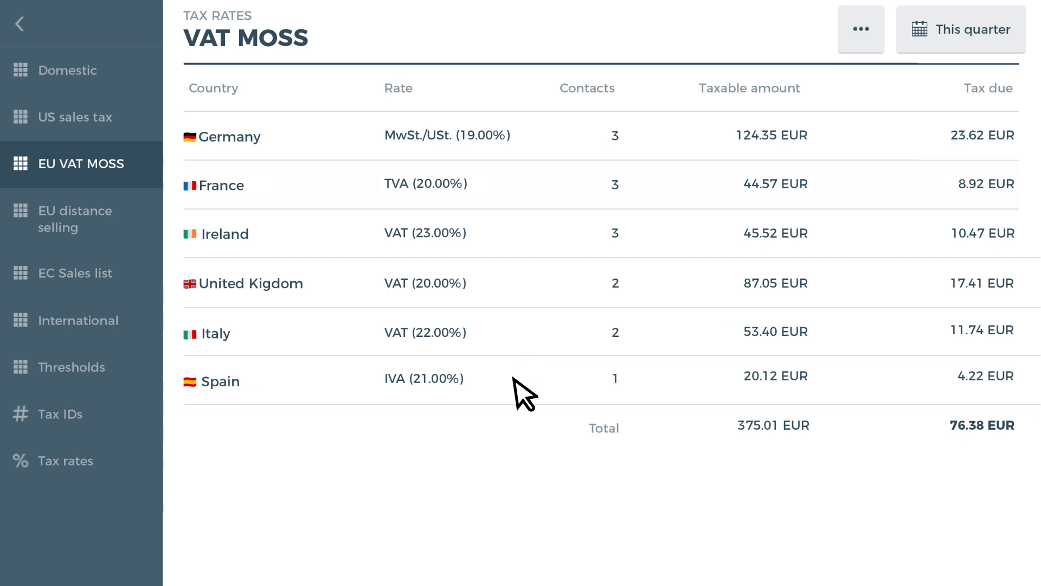
- Show the EU VAT MOSS report for this quarter with per-country rates and 76.38 EUR total tax due
{"action": "left_click", "coordinate": [74, 115]}
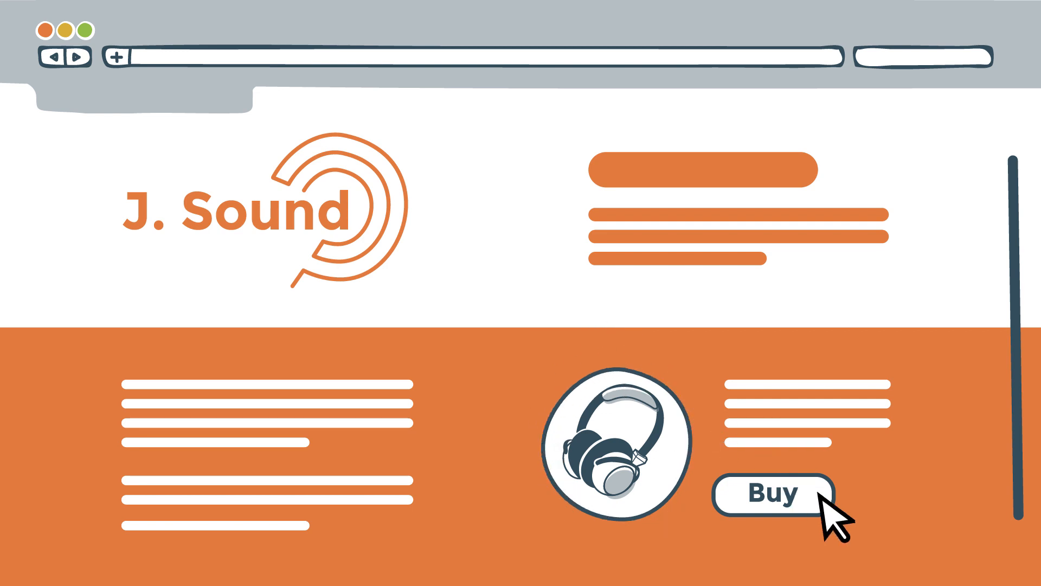
- Buy from the J. Sound store and pay for the Alice Write ePUB with German 19% VAT
{"action": "left_click", "coordinate": [771, 493]}
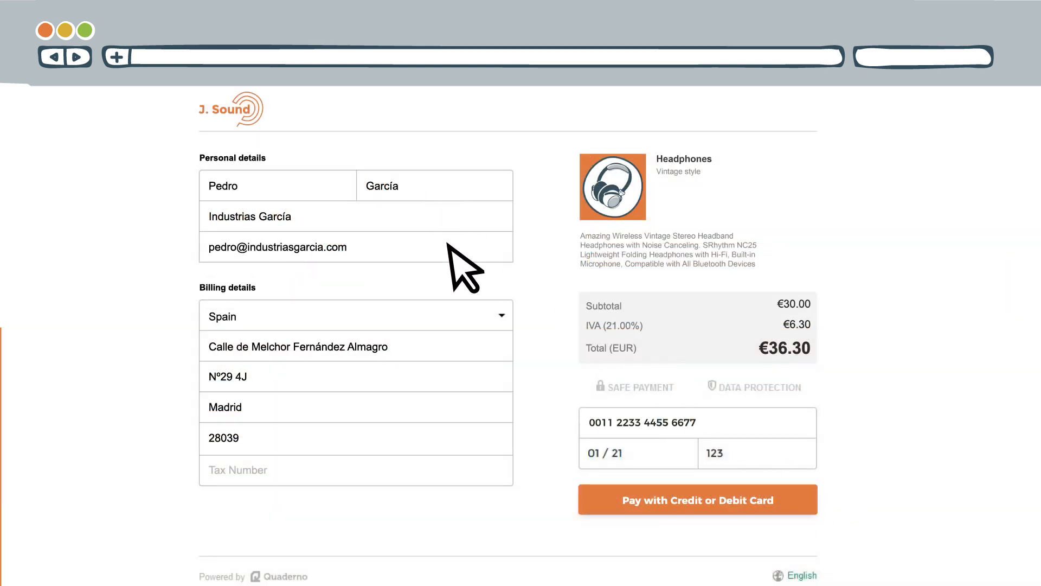
{"action": "mouse_move", "coordinate": [742, 338]}
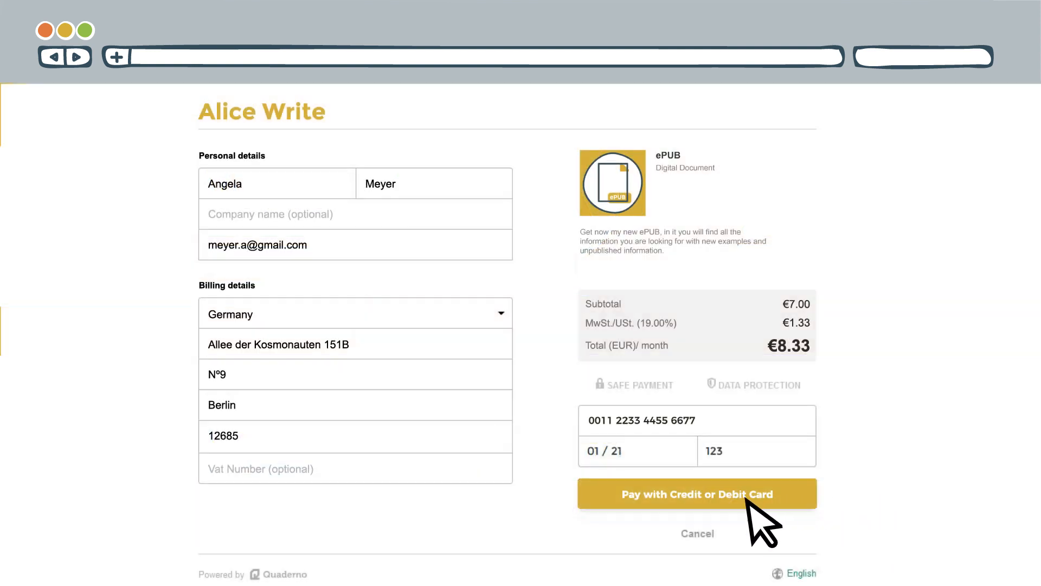
{"action": "left_click", "coordinate": [697, 495]}
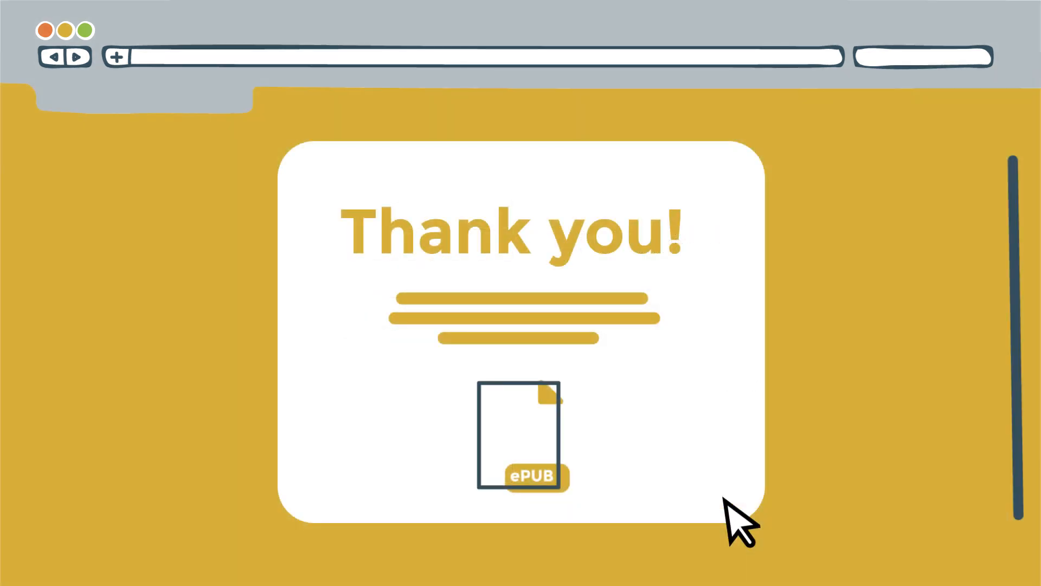